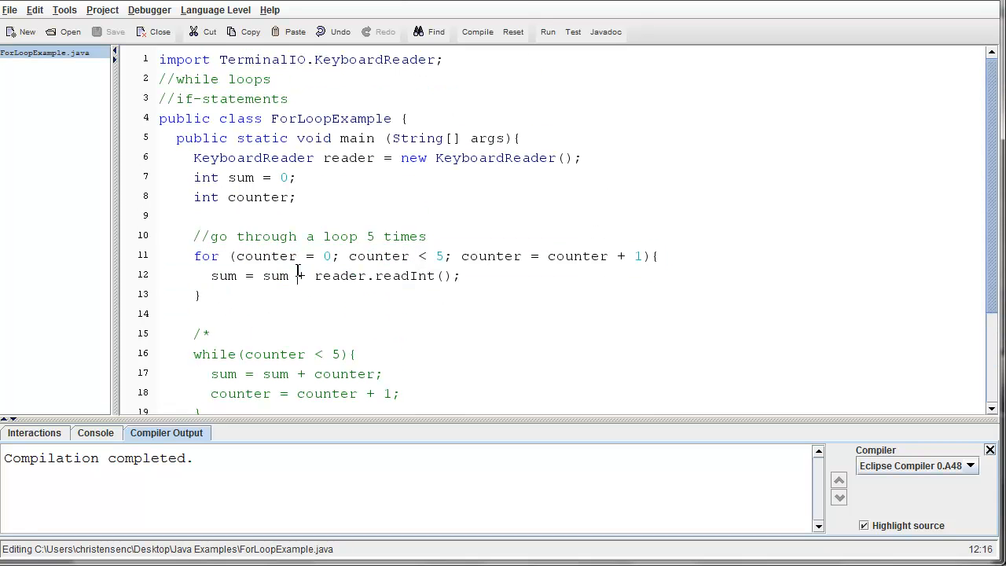
- Change the for loop's upper bound from 5 to 10
left_click_drag(297, 275, 462, 275)
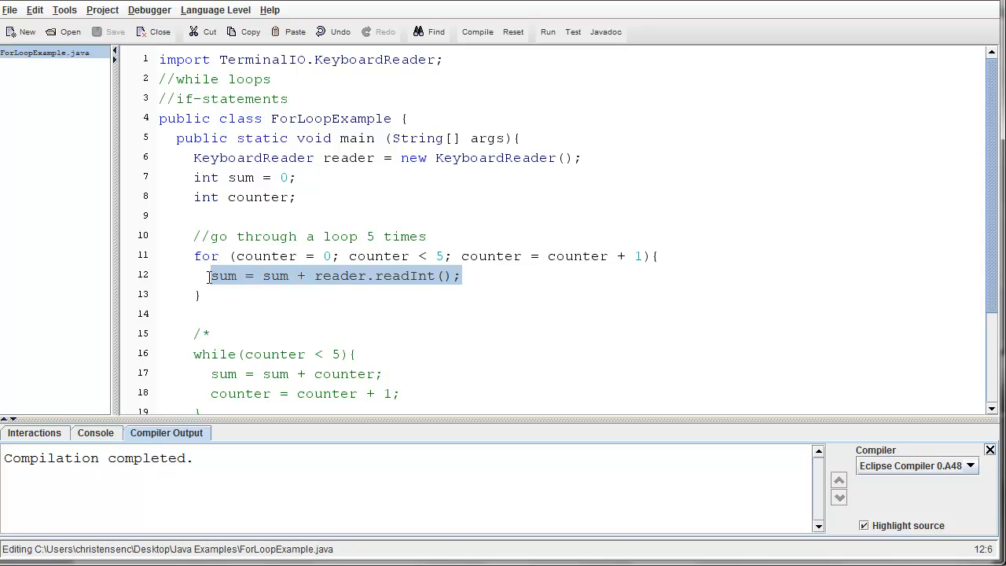
mouse_move(328, 282)
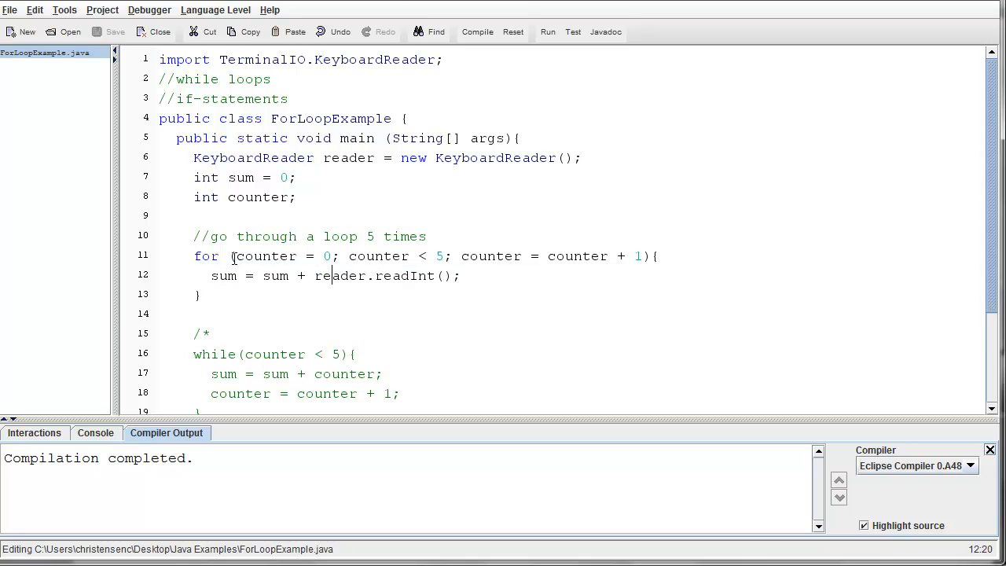
left_click_drag(236, 255, 495, 255)
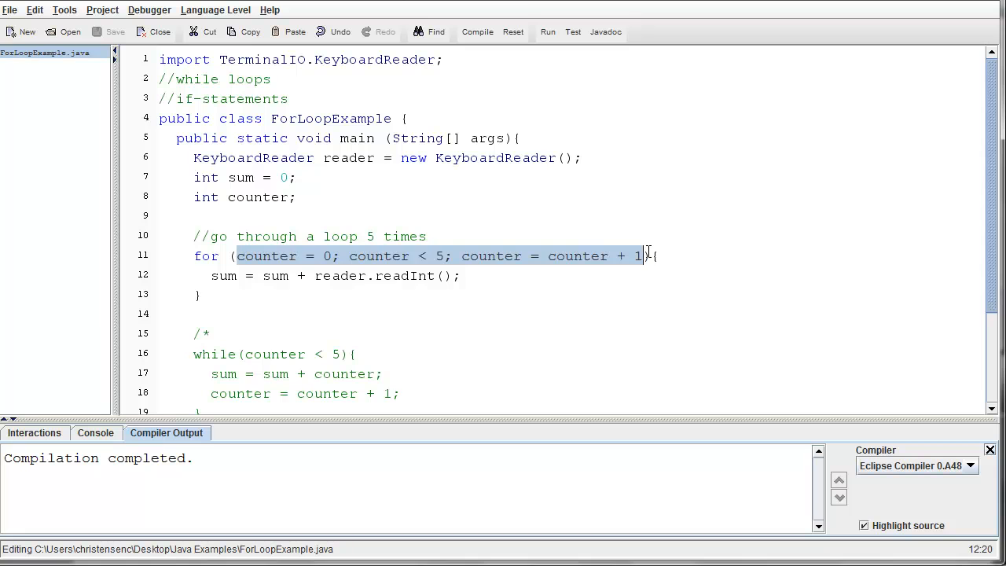
left_click(445, 255)
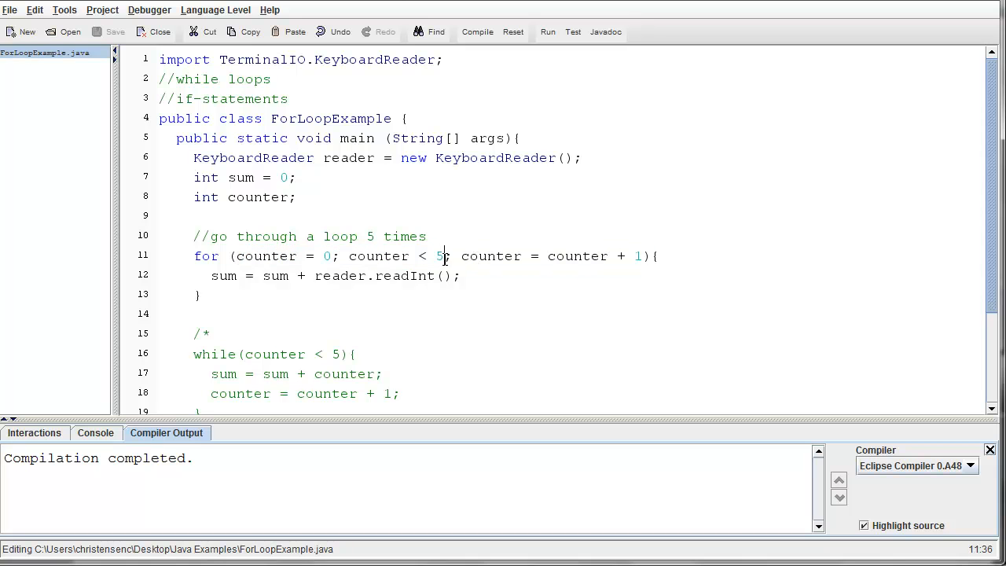
double_click(438, 256)
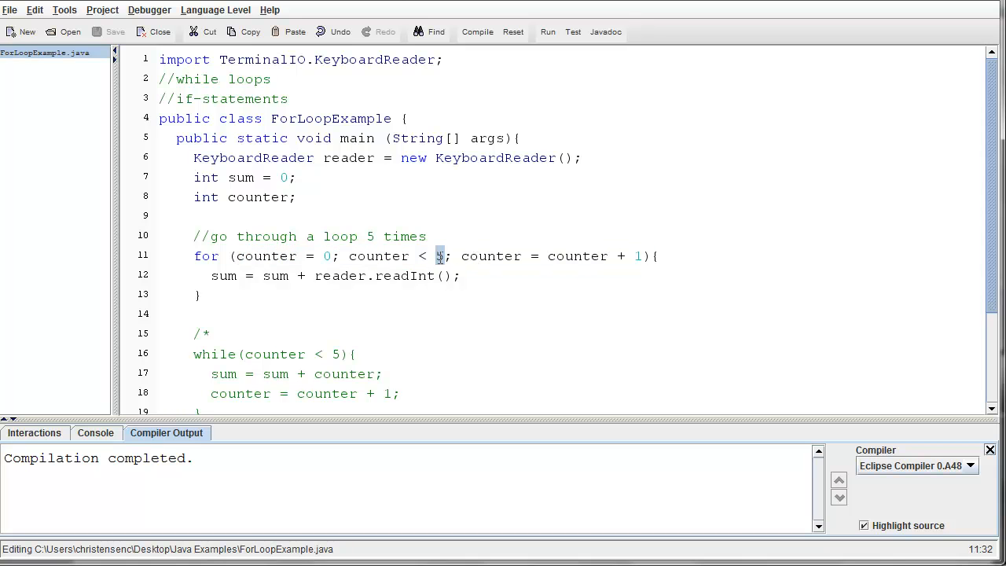
type("10")
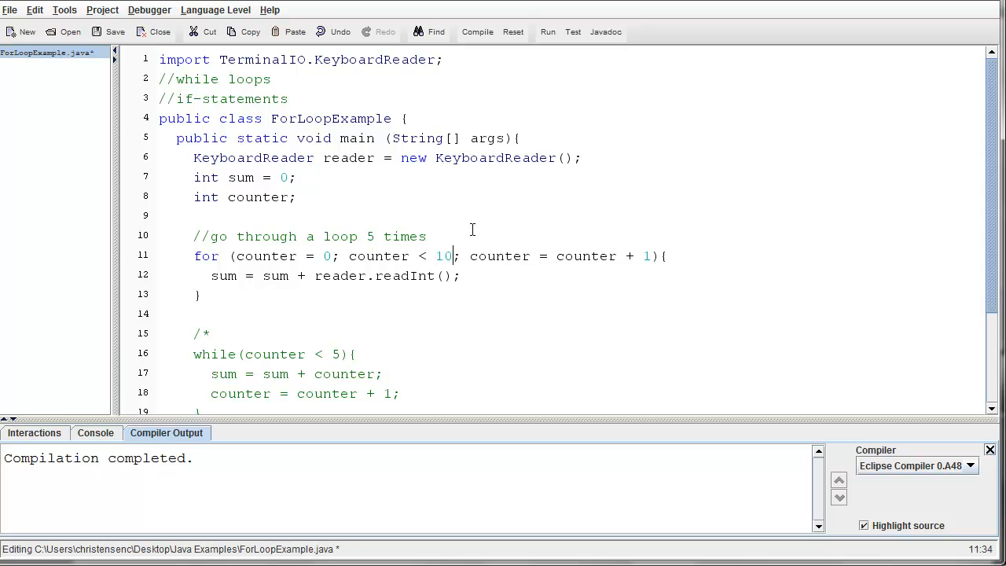
mouse_move(497, 275)
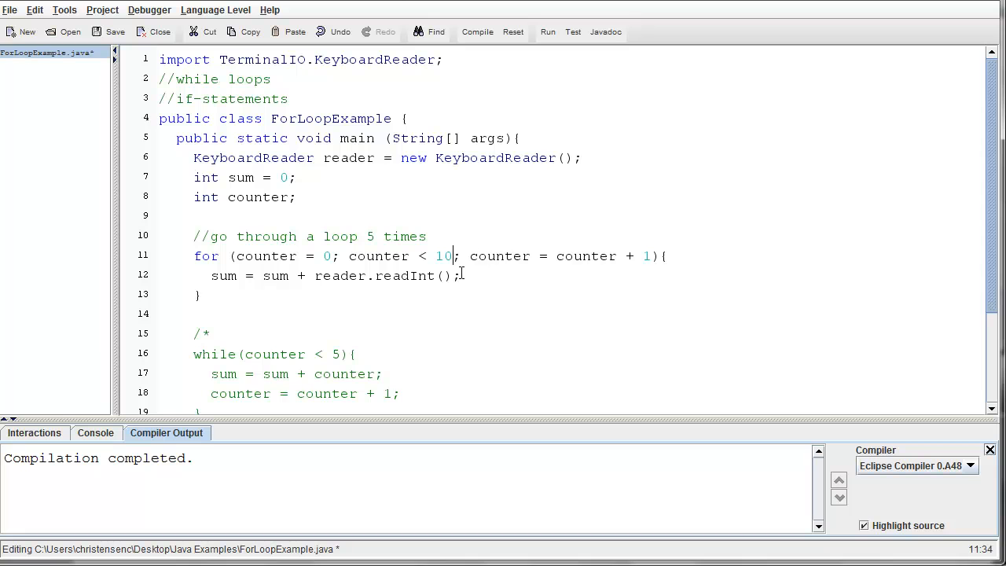
mouse_move(282, 291)
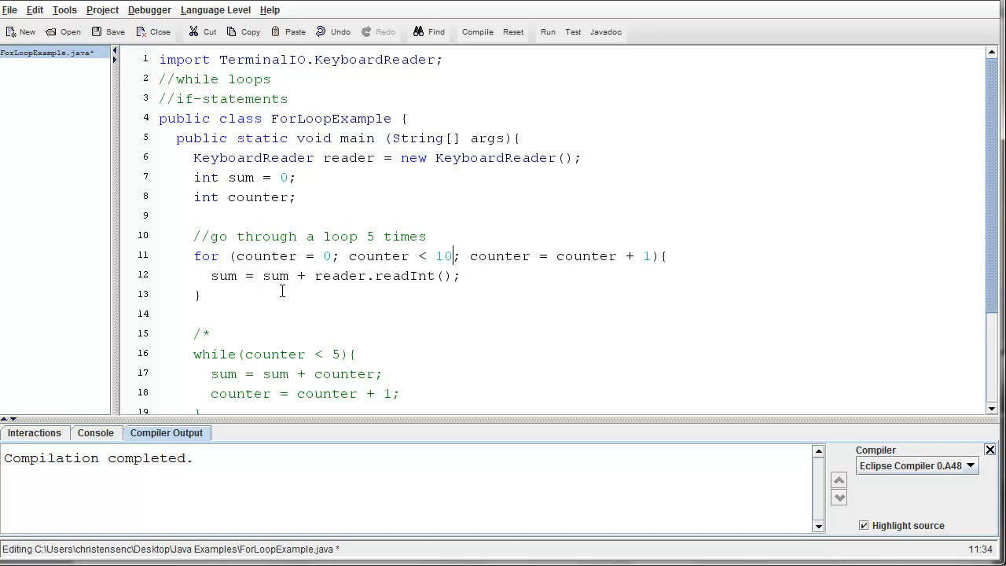
- Delete the 'int counter;' line and declare 'int counter' in the for loop header
double_click(264, 254)
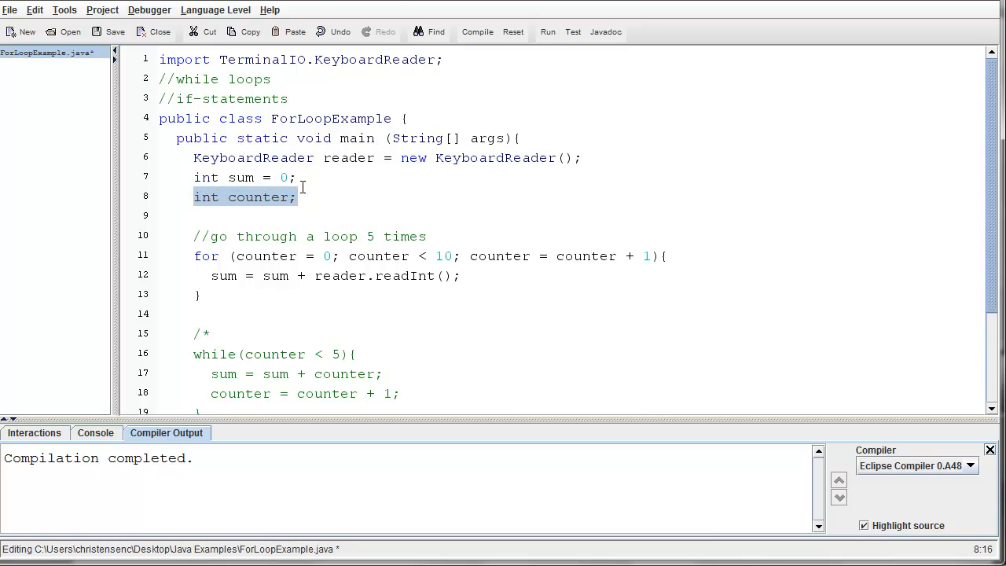
scroll("down", 3)
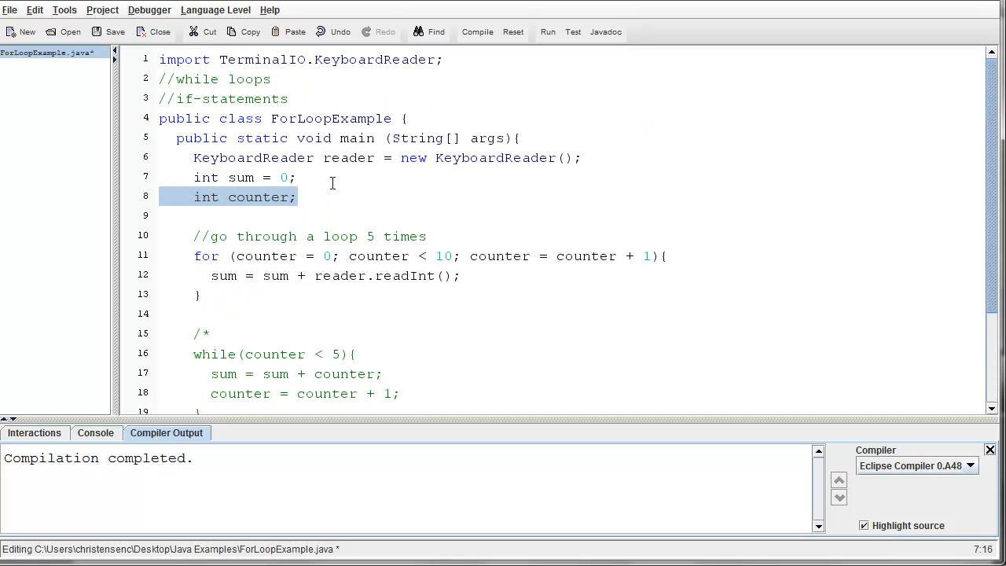
key("Delete")
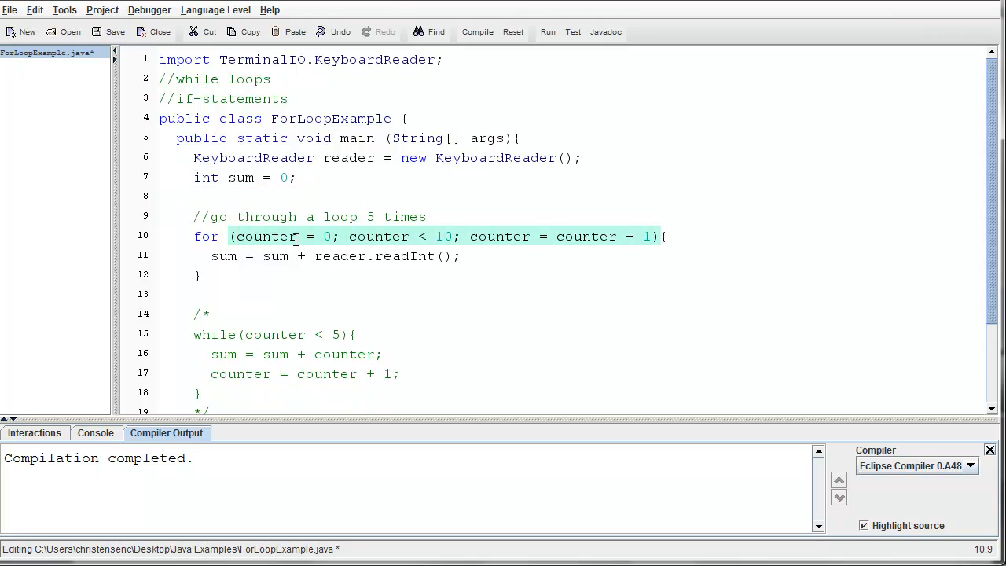
type("int")
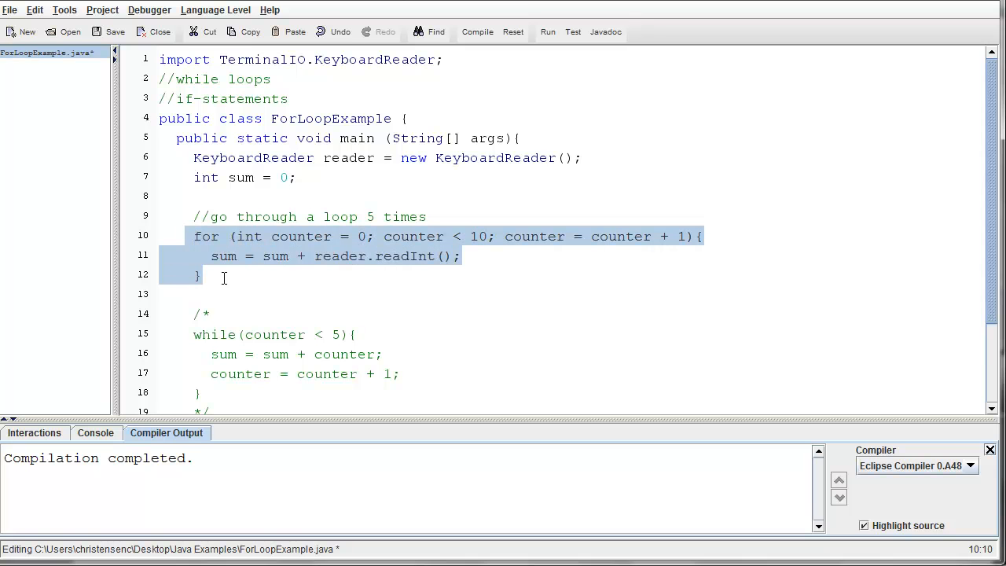
left_click(203, 274)
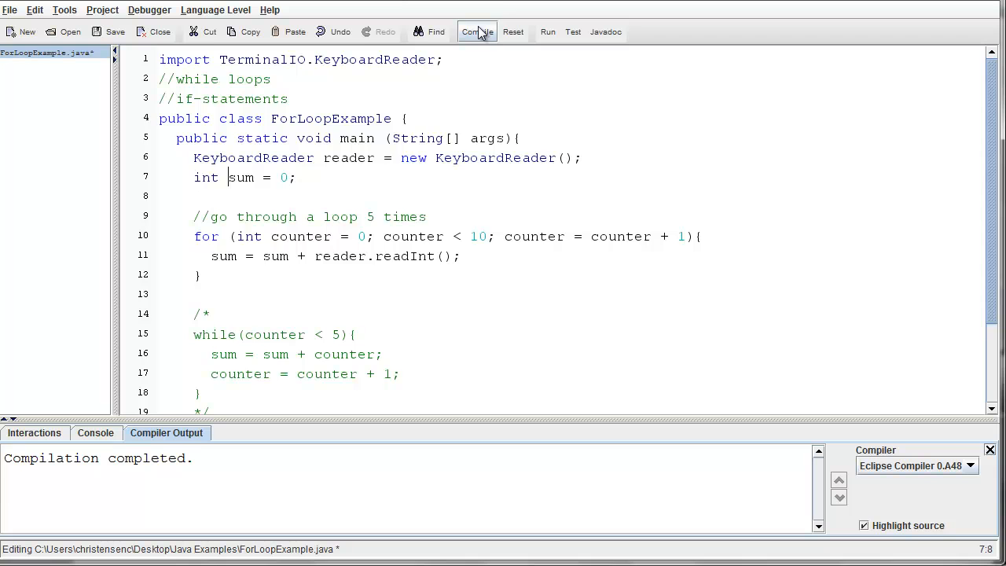
- Compile and locate the unresolved counter error in the println statement
left_click(478, 31)
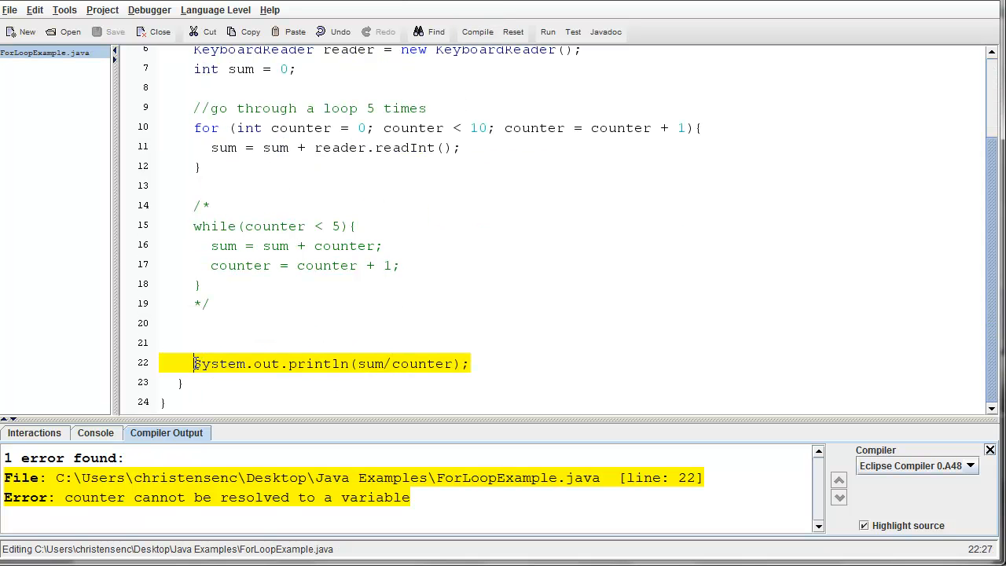
left_click(471, 363)
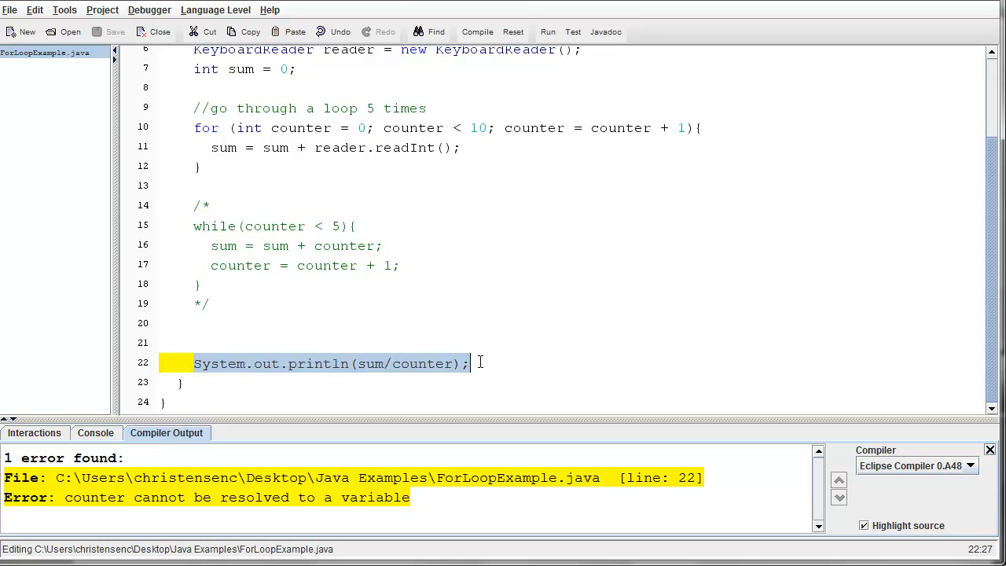
double_click(421, 363)
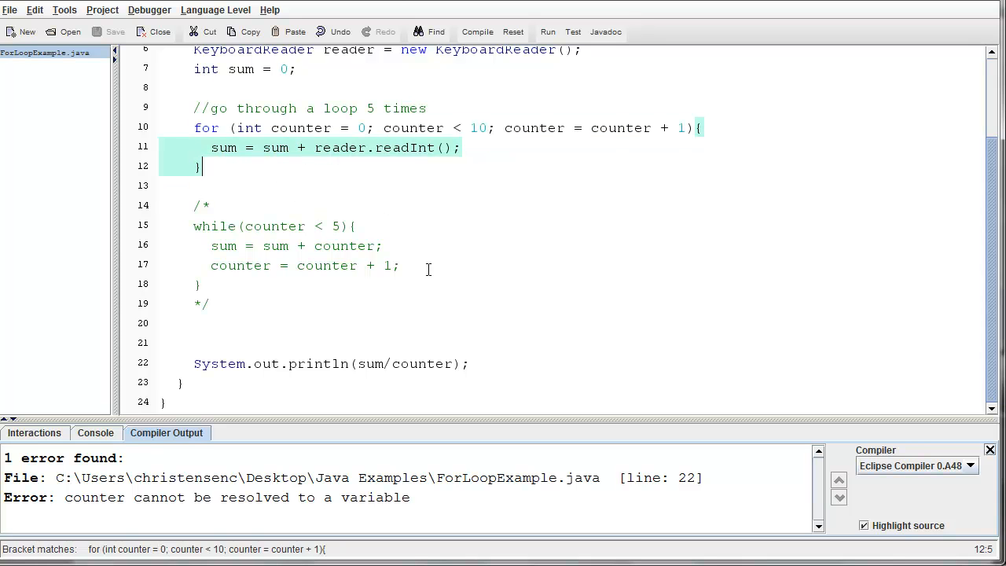
mouse_move(425, 245)
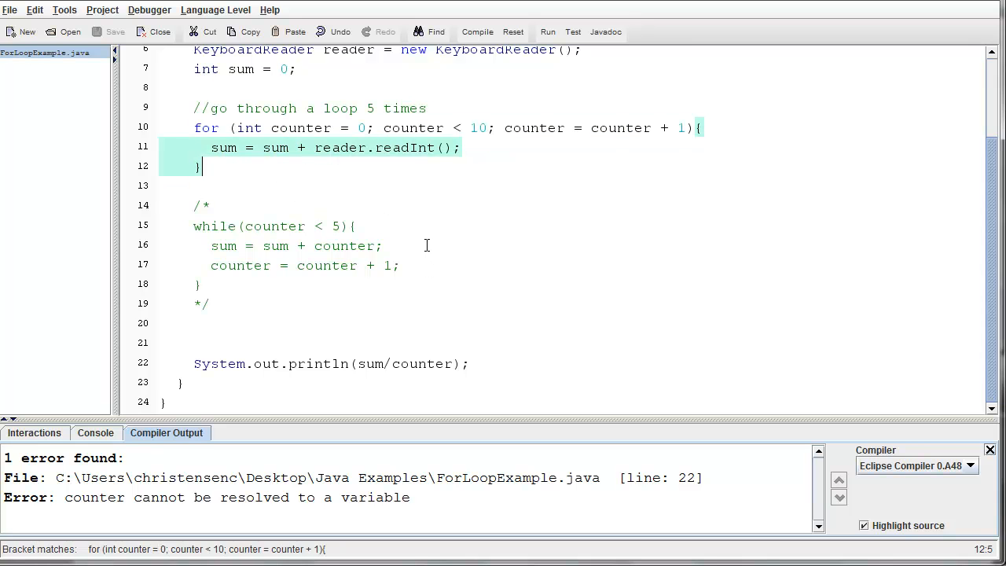
mouse_move(469, 147)
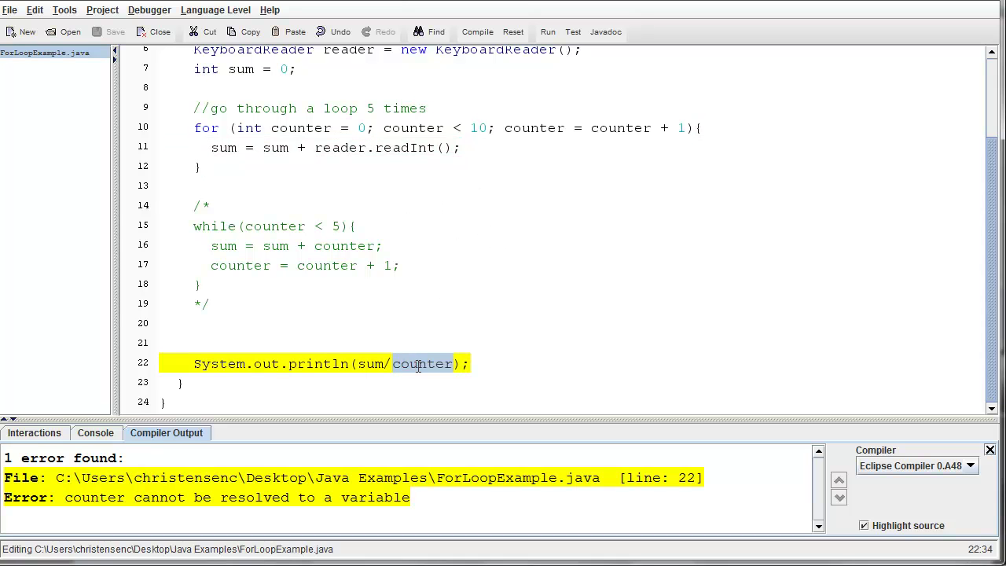
- Replace counter with 4 in println(sum/counter) and set the loop condition to counter < 4
left_click(411, 365)
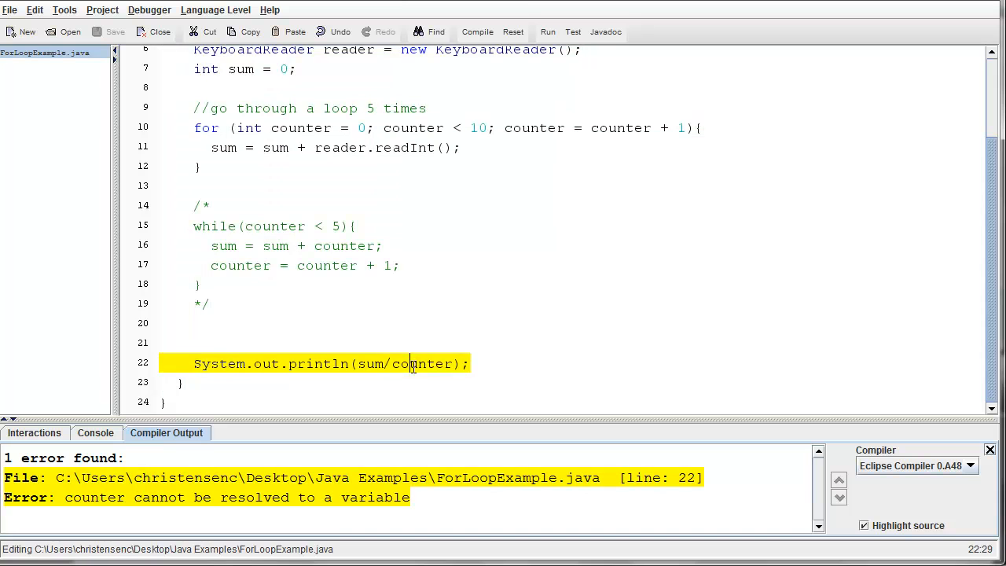
double_click(420, 363)
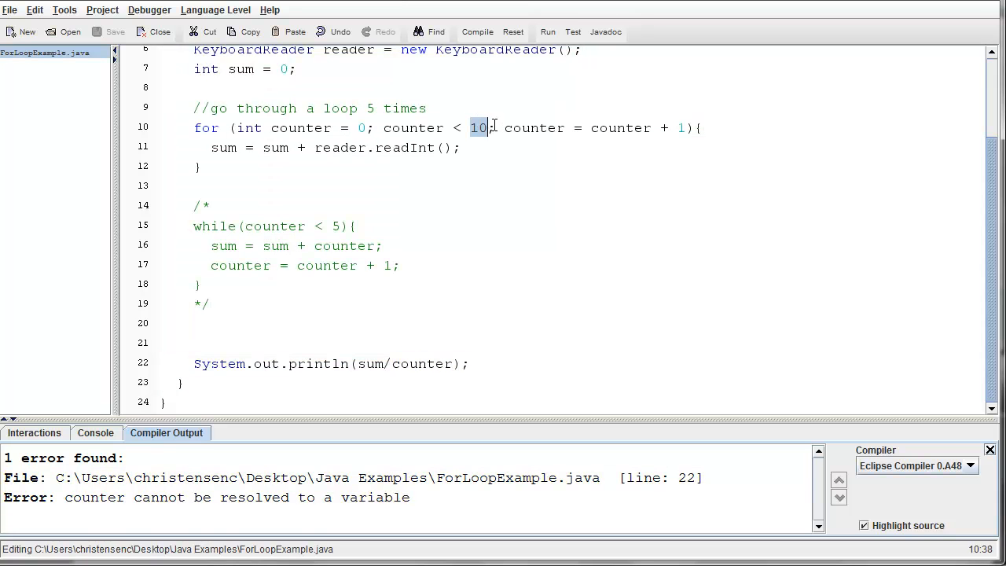
type("4")
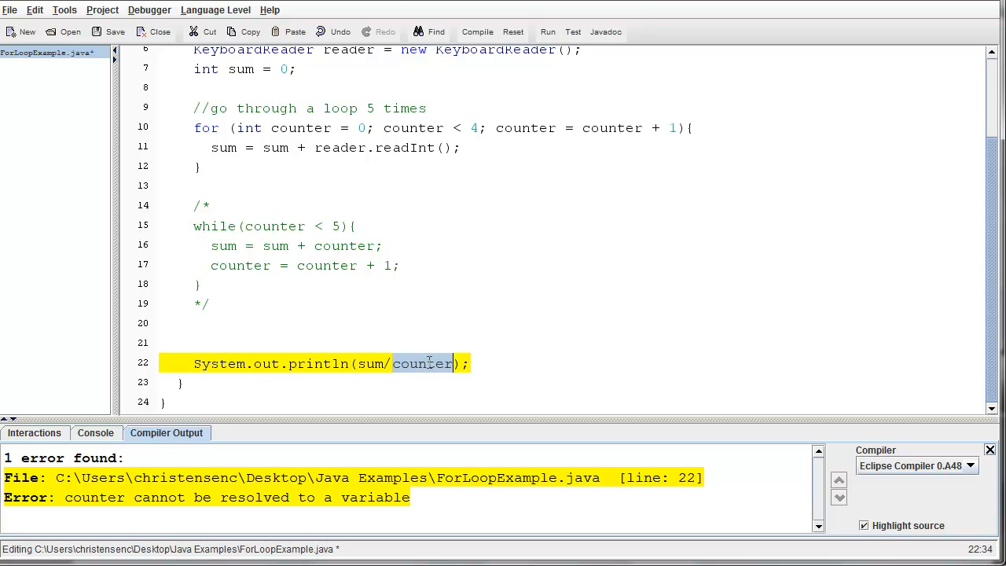
type("4")
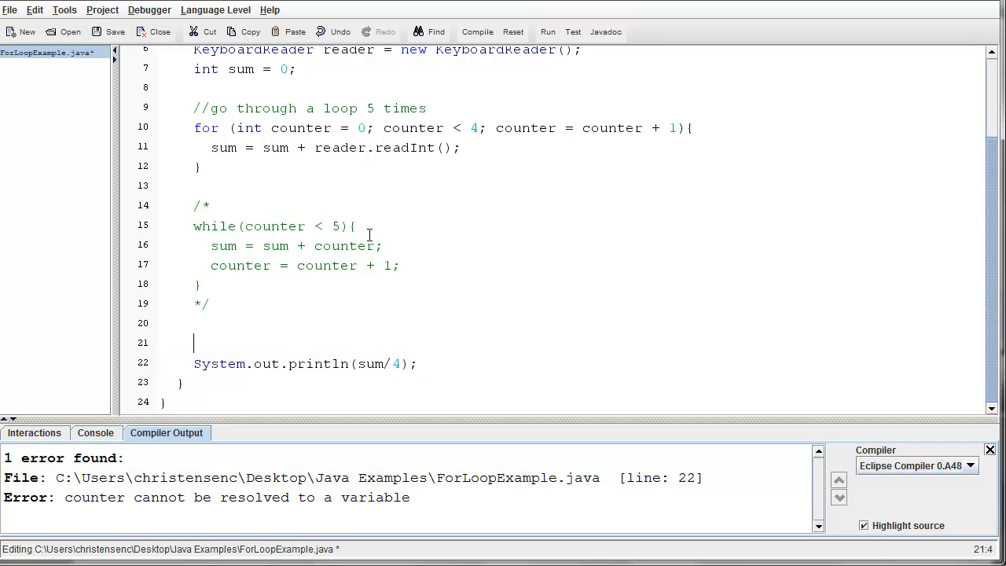
double_click(302, 127)
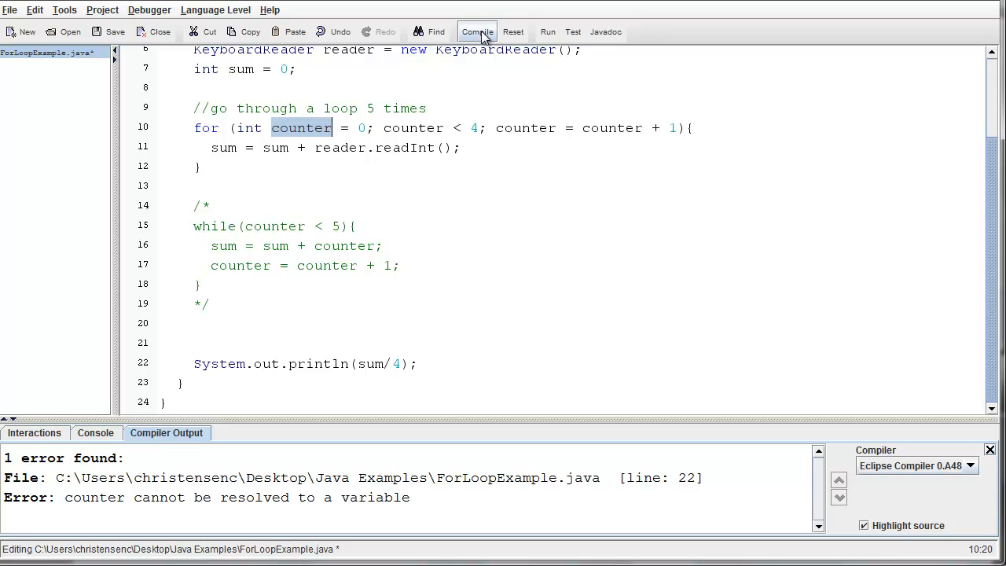
- Compile and run ForLoopExample with inputs 5, 10, 15, 20, printing 12
left_click(478, 31)
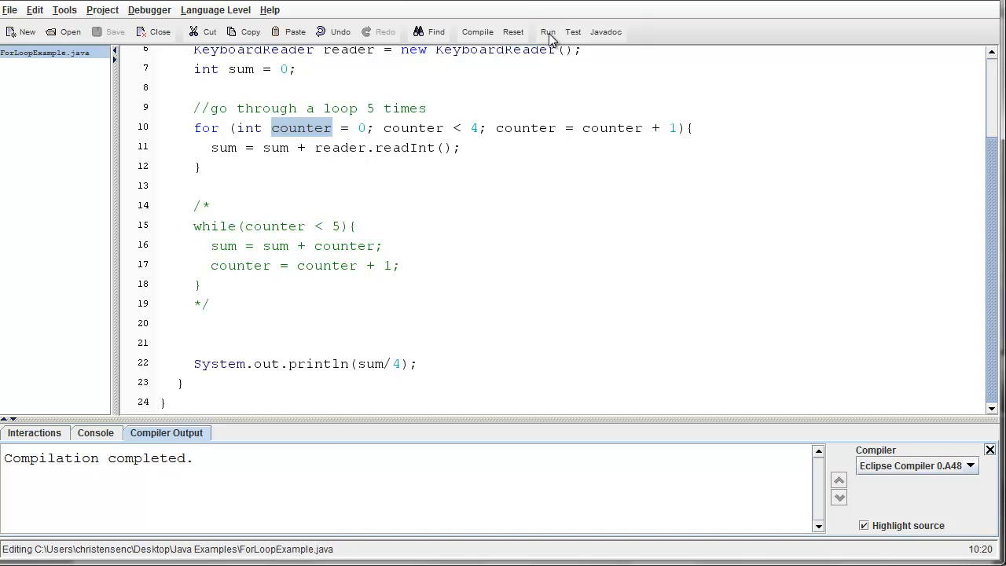
left_click(547, 32)
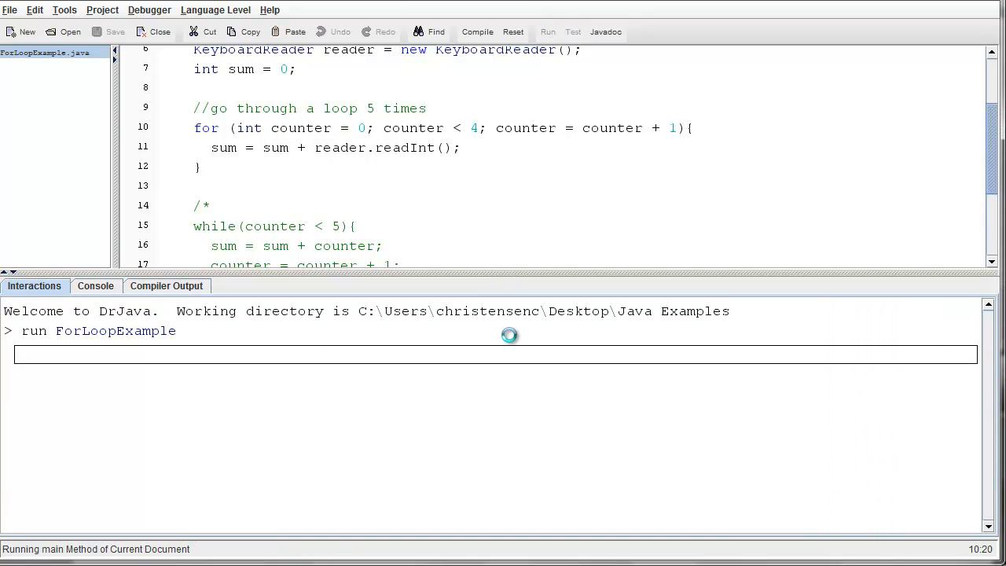
type("5")
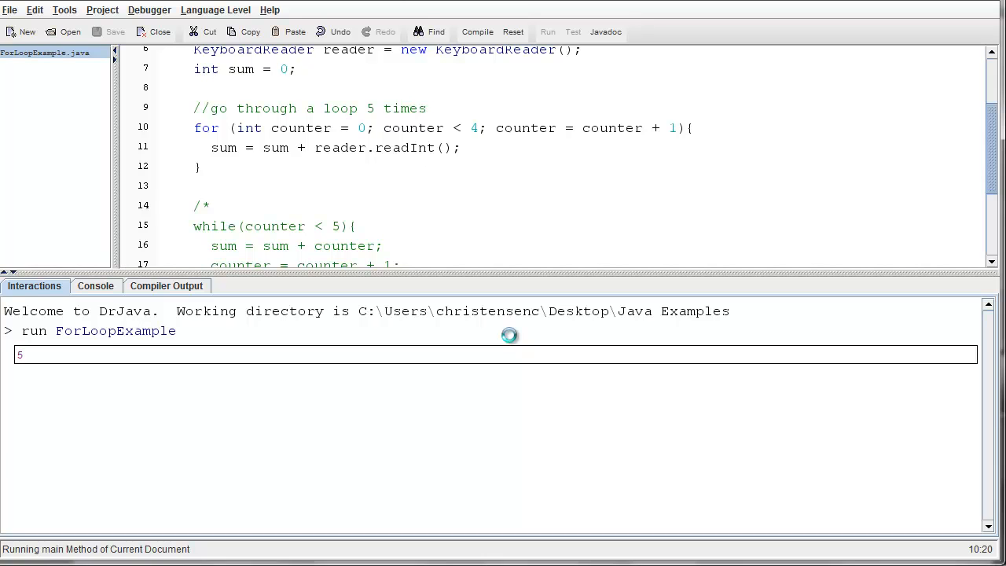
type("10")
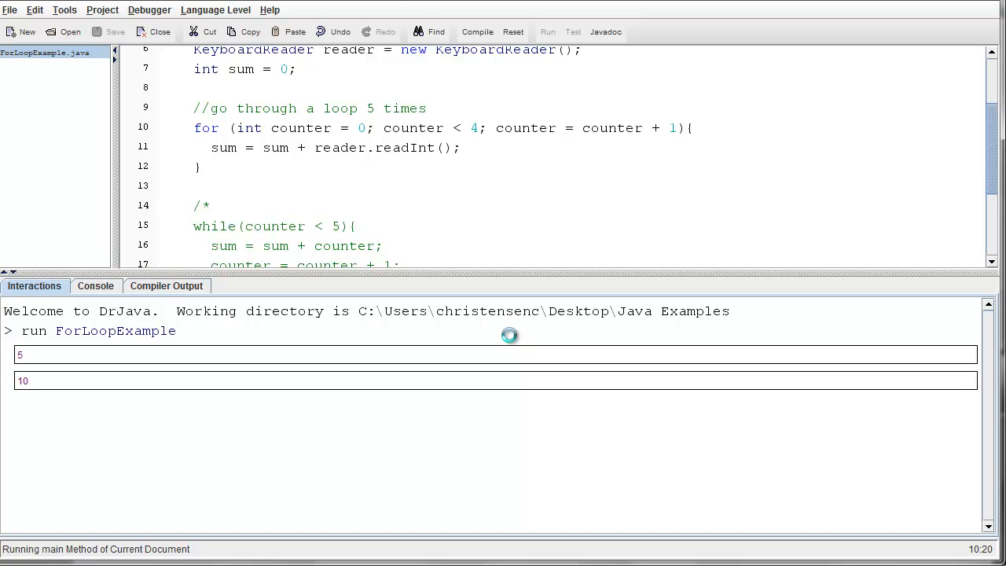
type("15")
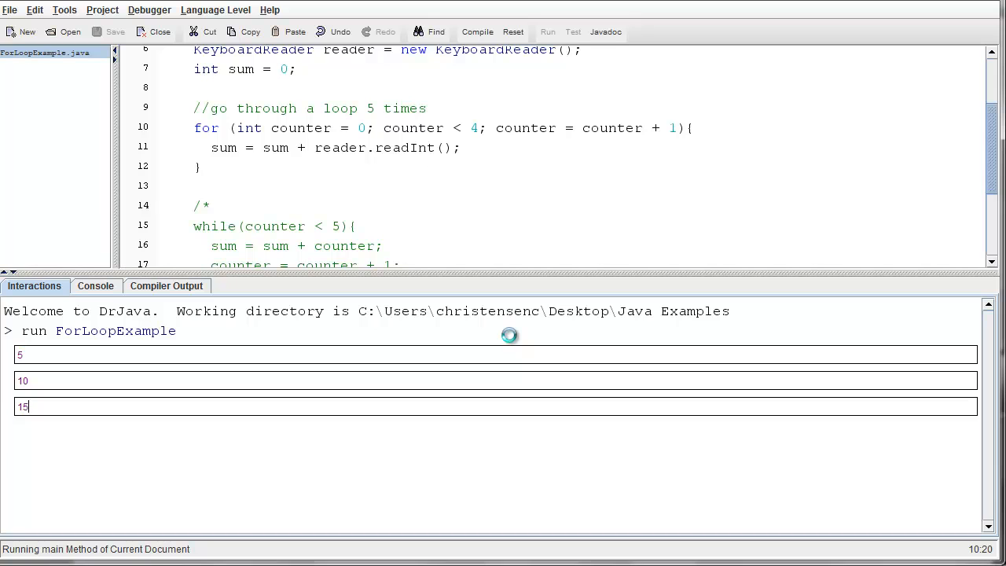
type("20")
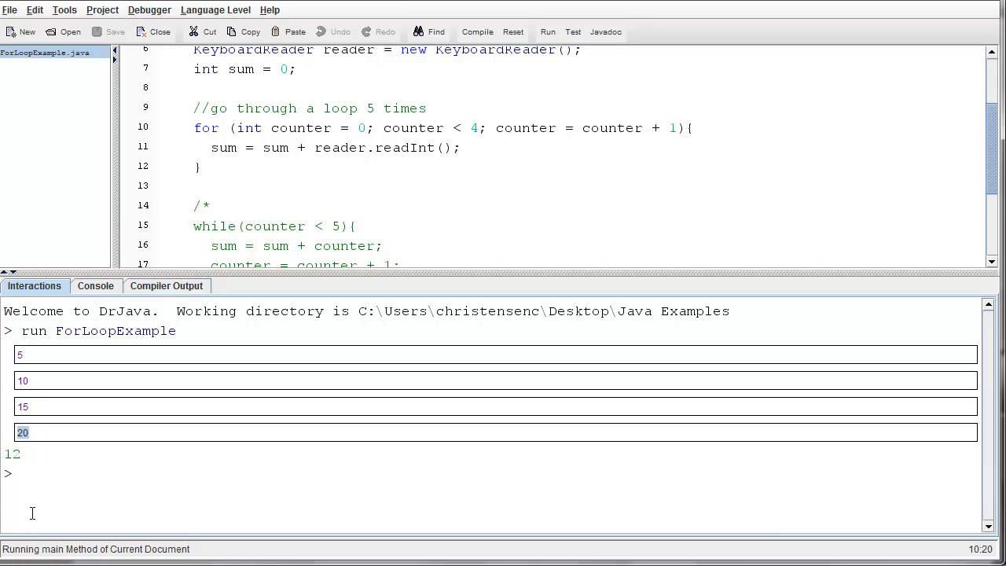
mouse_move(359, 273)
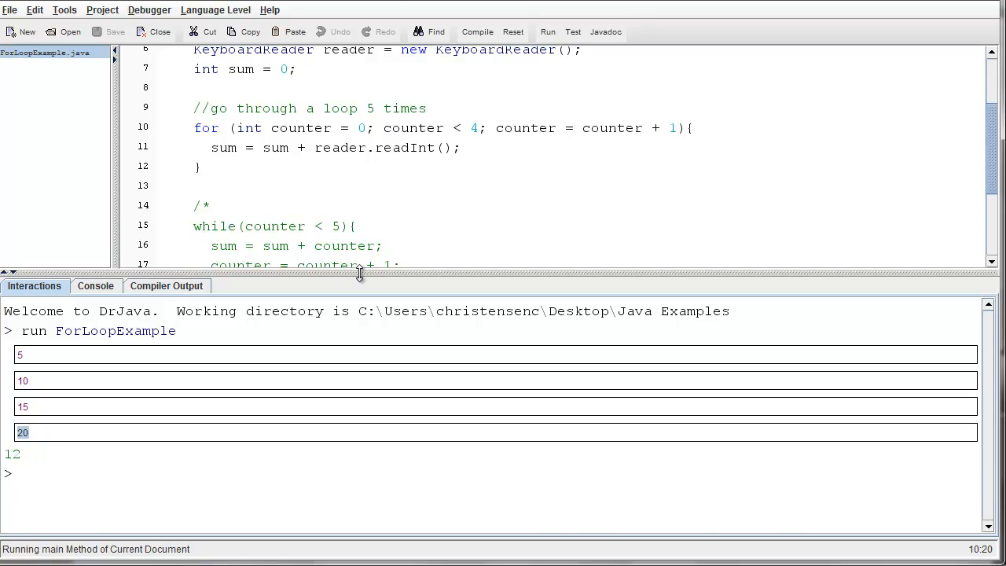
left_click_drag(358, 273, 346, 431)
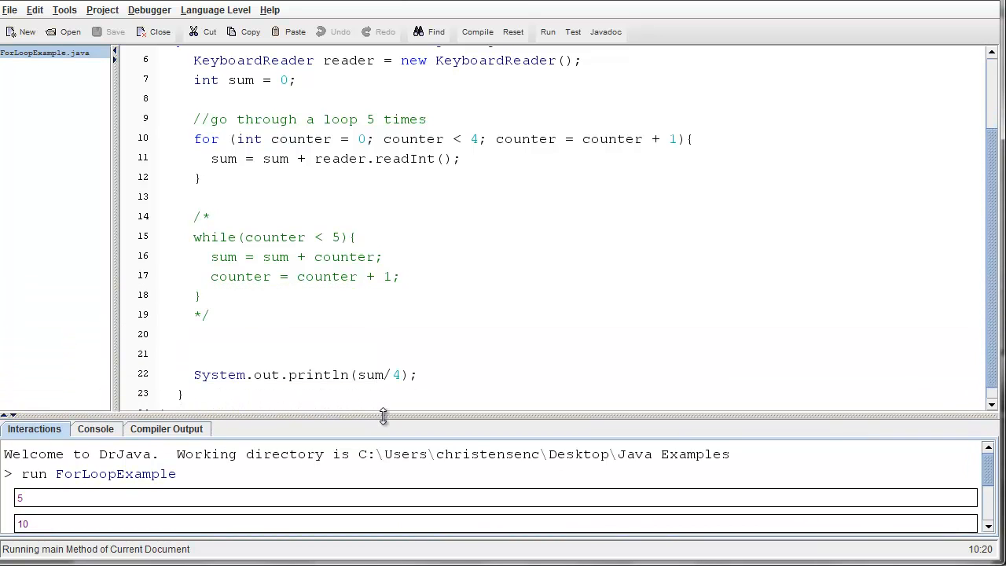
left_click_drag(384, 415, 406, 258)
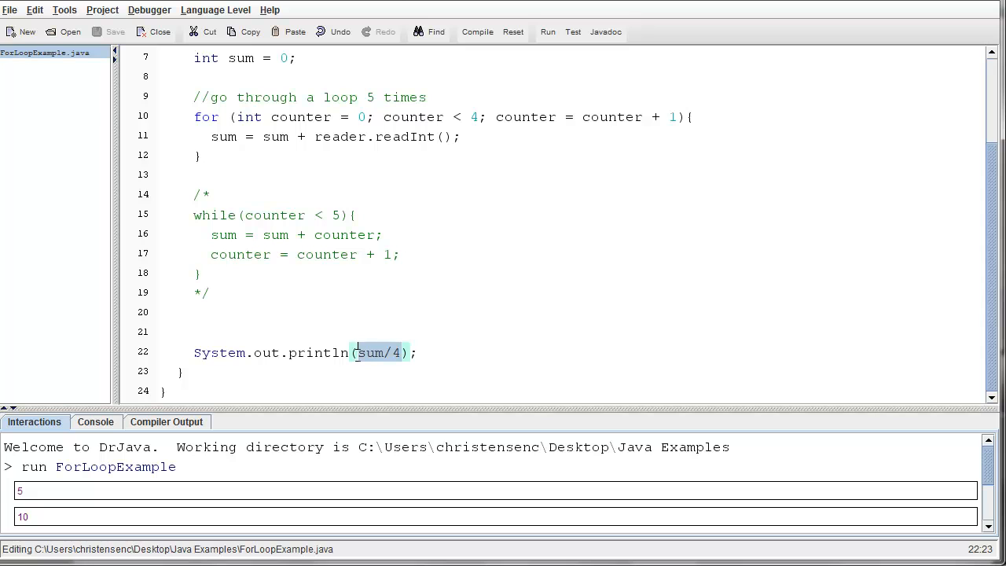
double_click(371, 352)
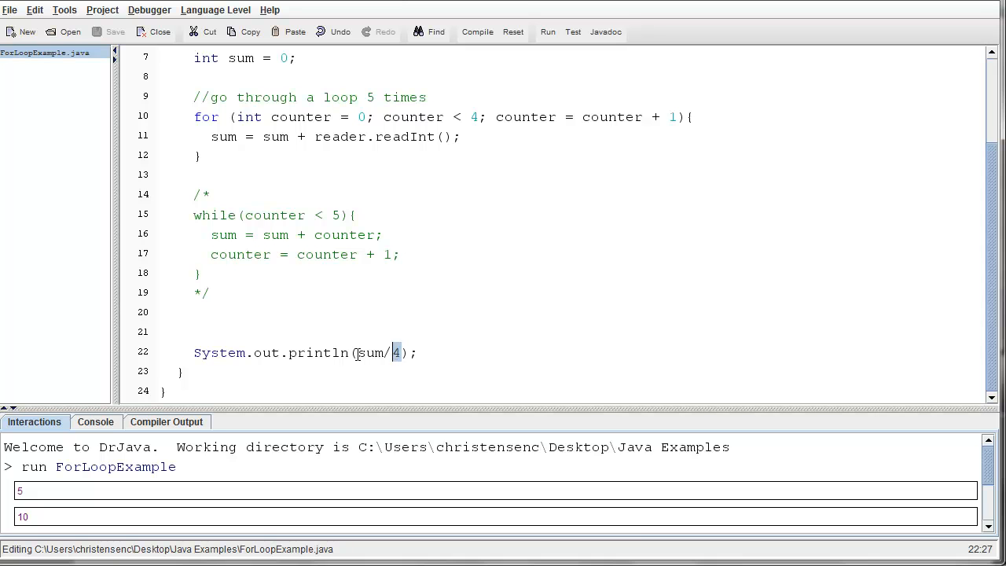
double_click(374, 352)
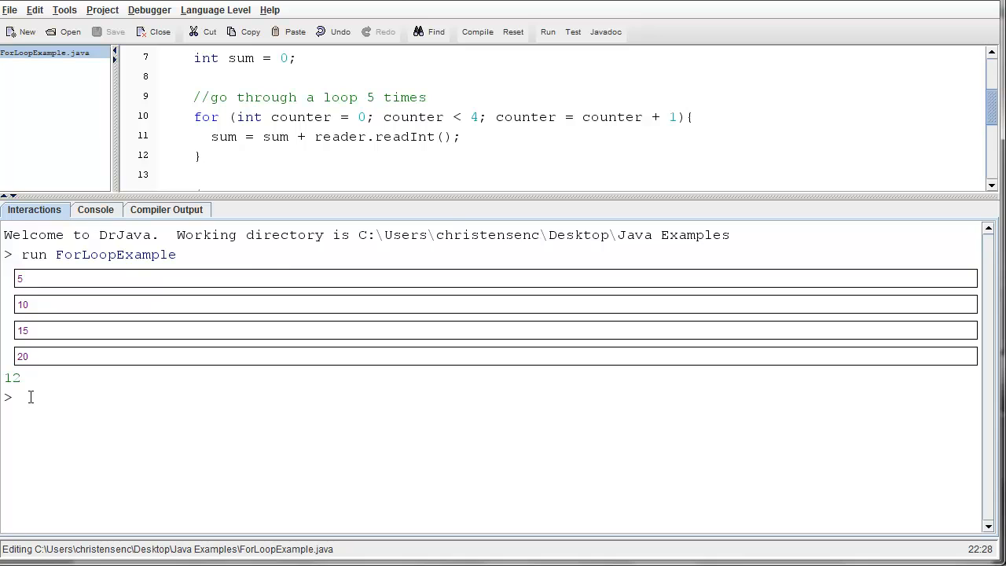
double_click(9, 378)
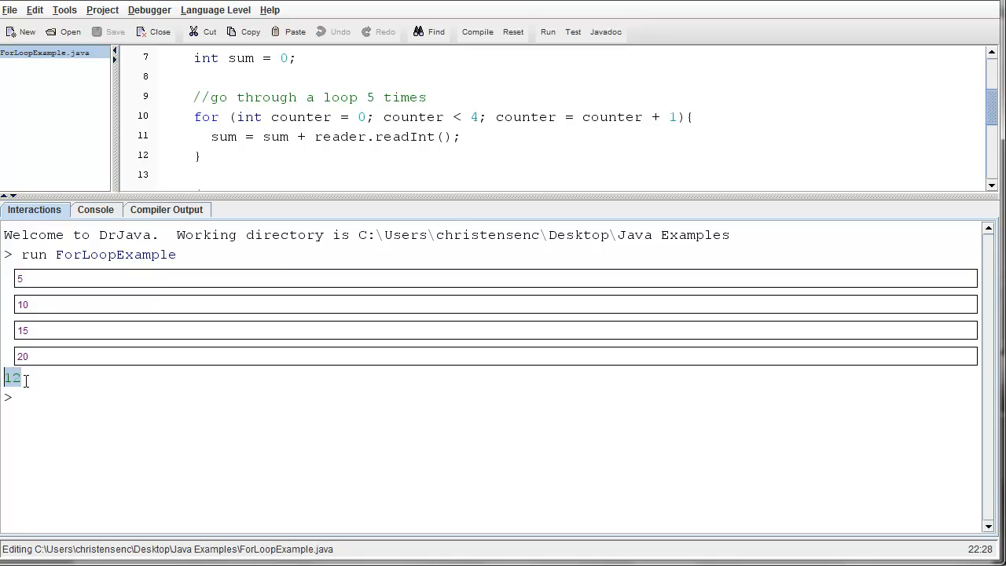
mouse_move(54, 356)
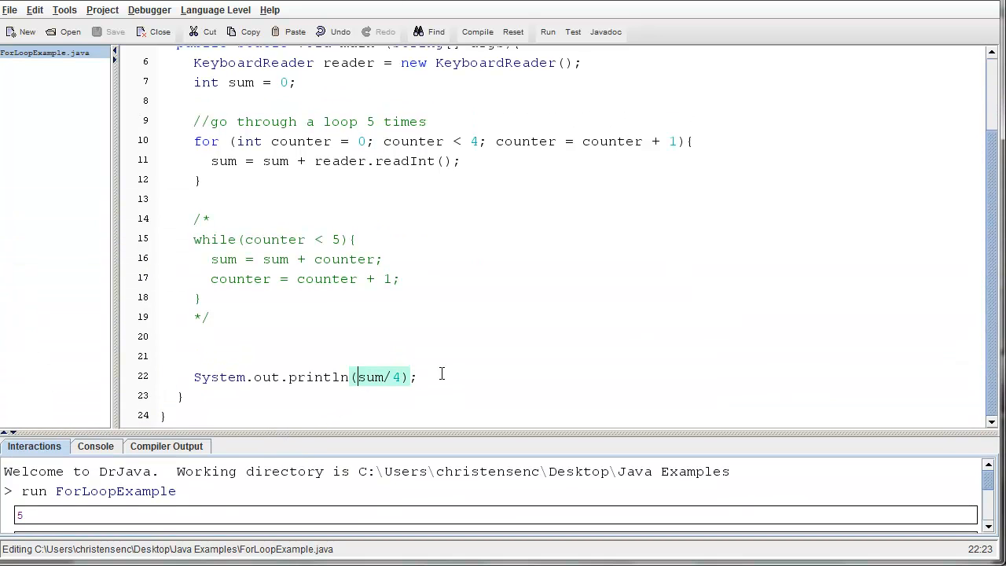
- Cast sum to (double) in the printed average, rerun ForLoopExample and enter 5
type("(double)")
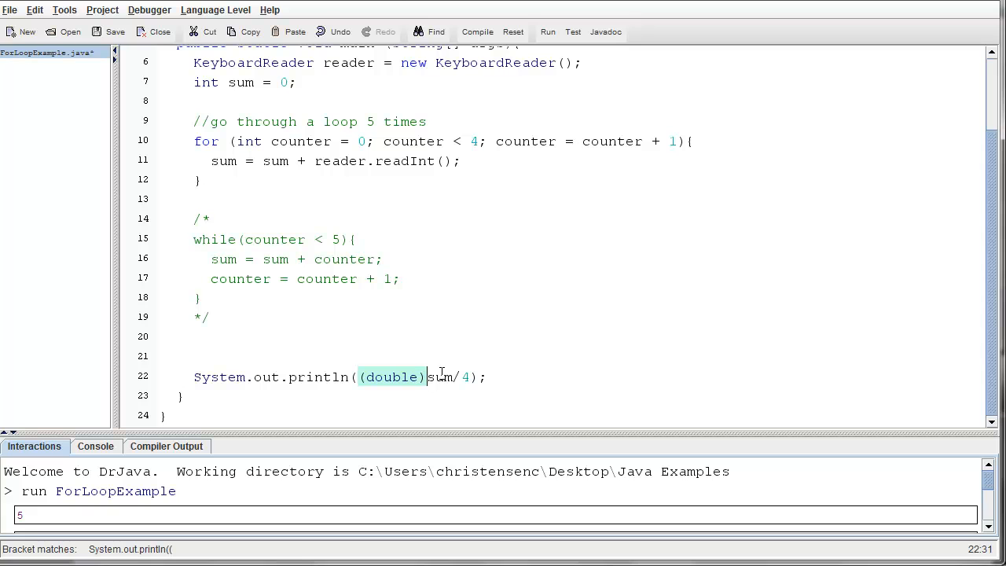
double_click(440, 377)
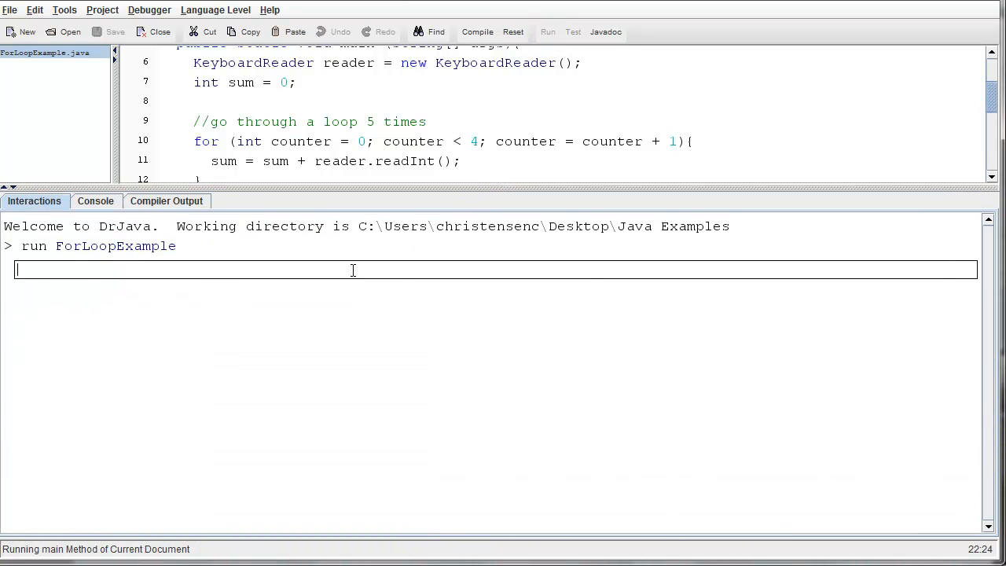
type("5")
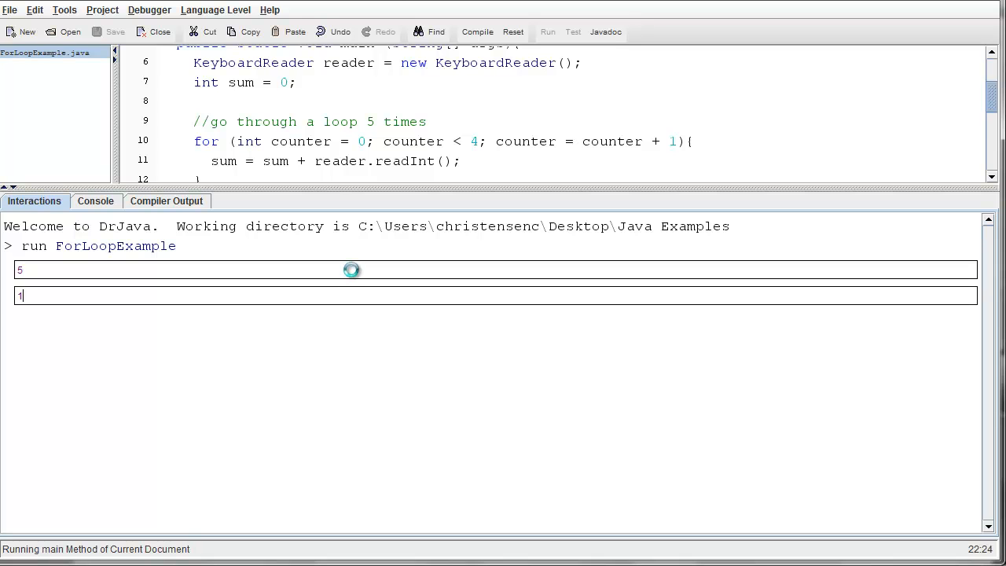